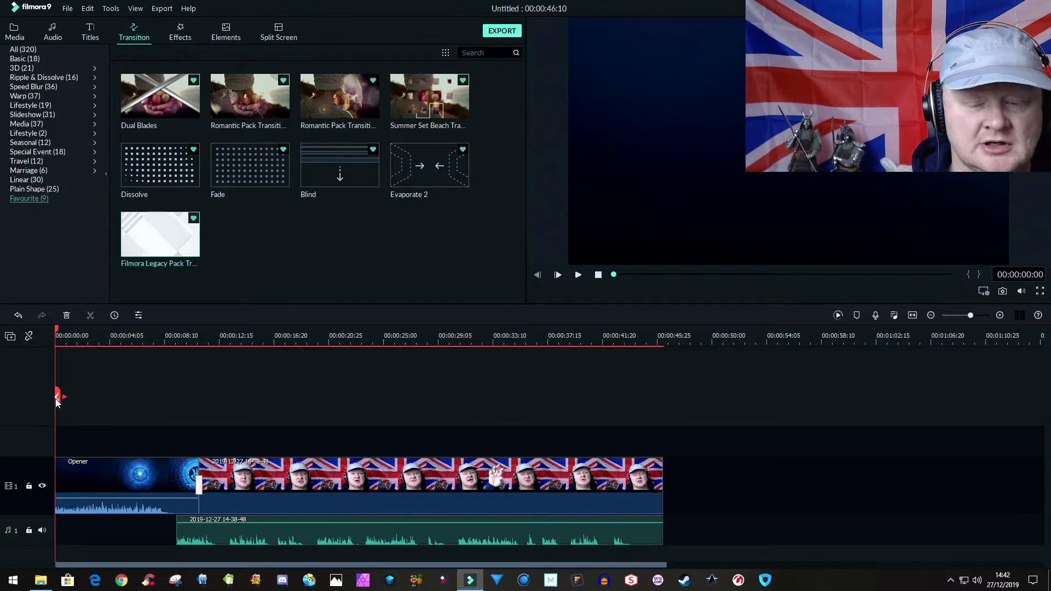
{"action": "mouse_move", "coordinate": [153, 456]}
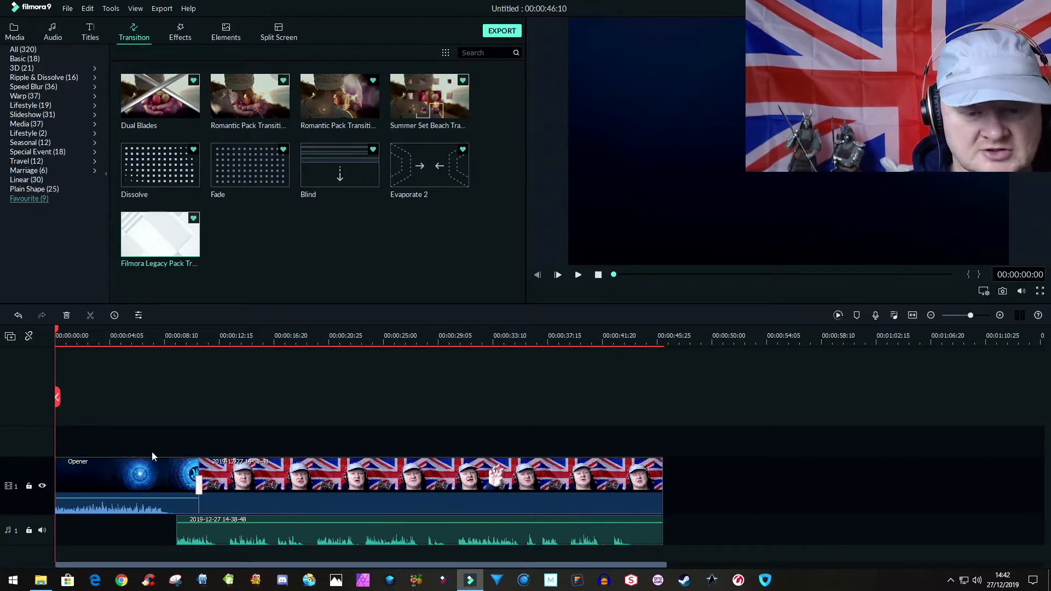
{"action": "mouse_move", "coordinate": [197, 365]}
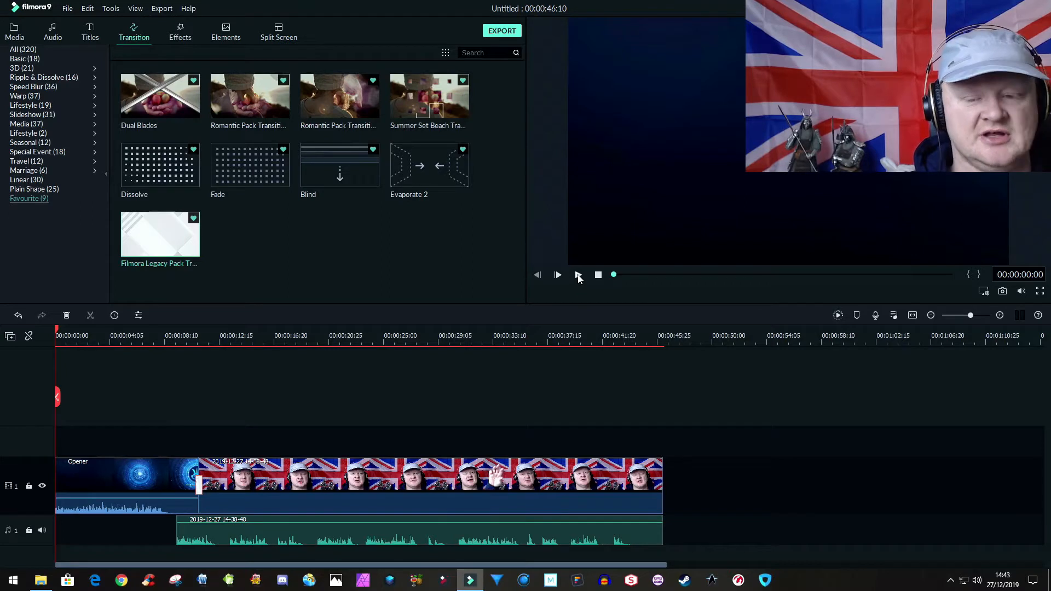
- Preview the existing timeline in the player and stop playback
{"action": "left_click", "coordinate": [557, 274]}
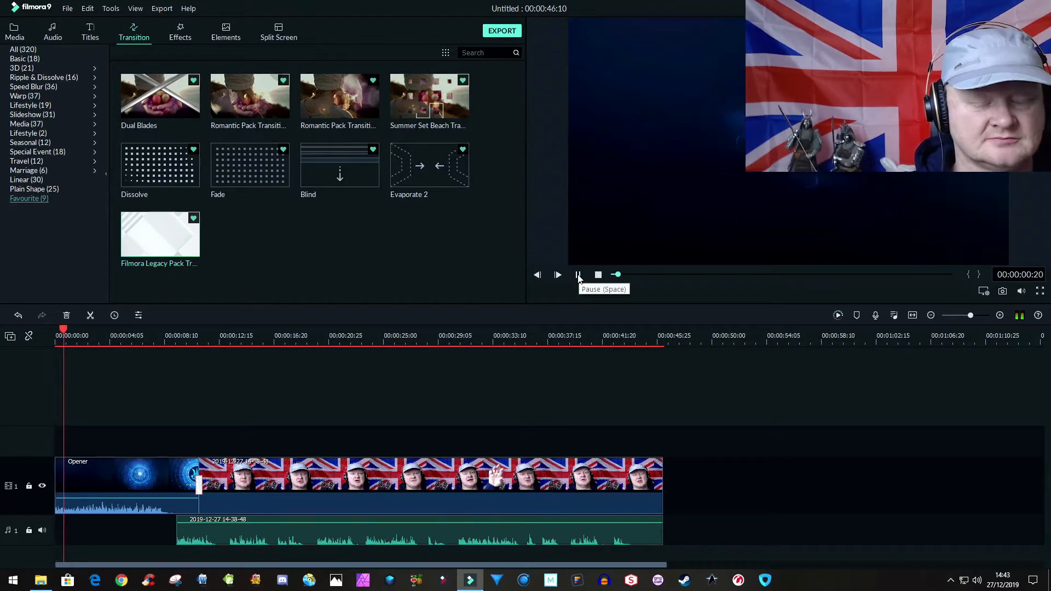
{"action": "left_click", "coordinate": [557, 274]}
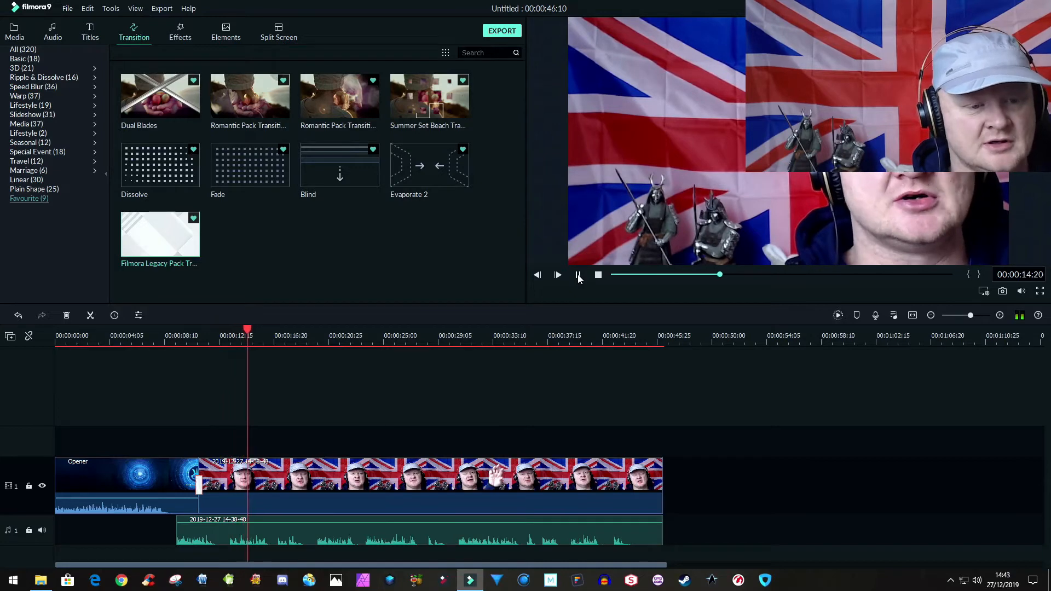
{"action": "left_click", "coordinate": [557, 275]}
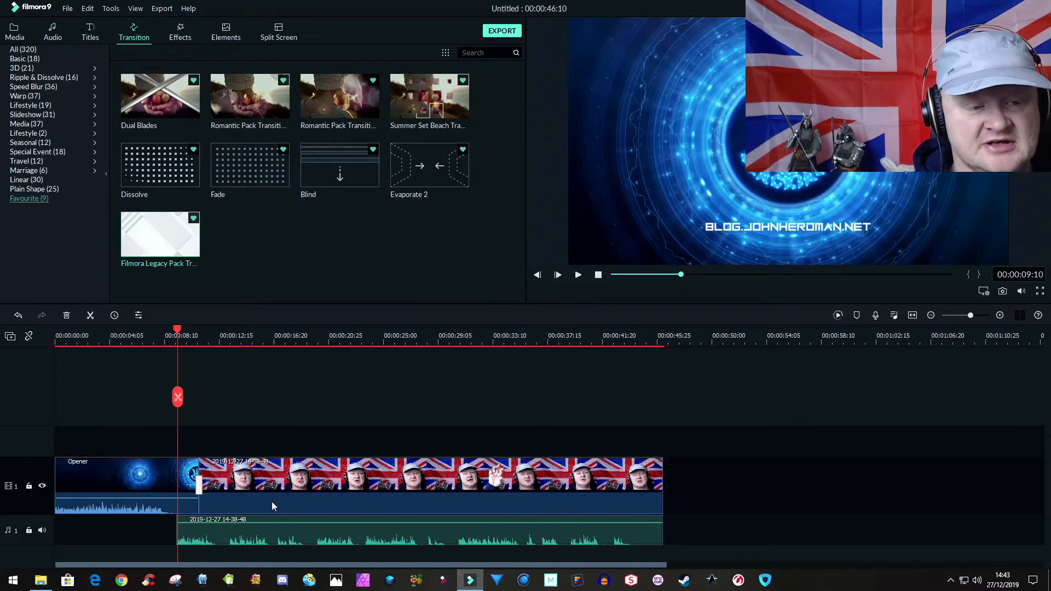
{"action": "mouse_move", "coordinate": [287, 500]}
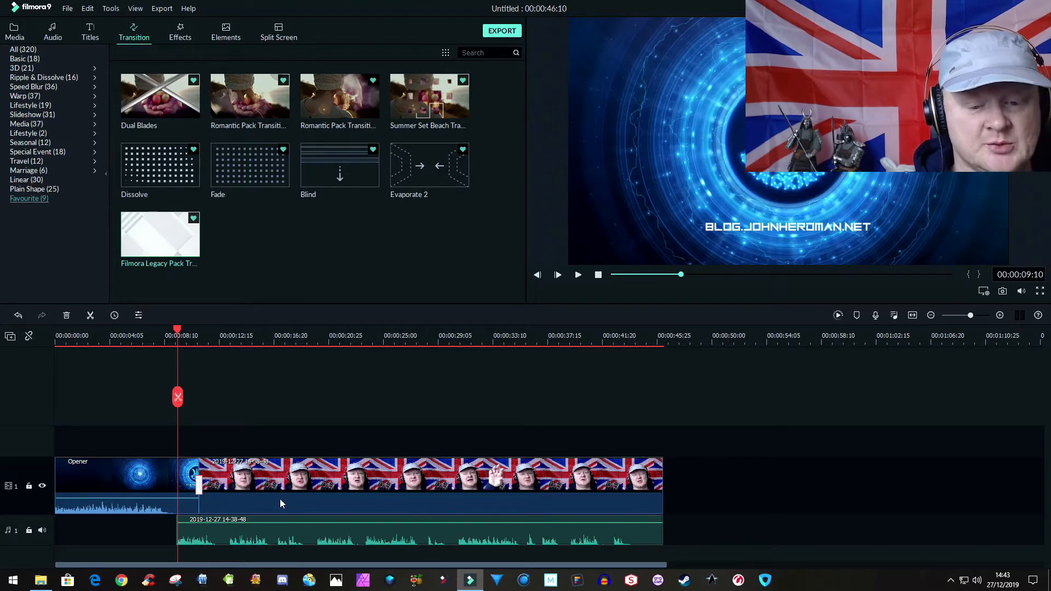
{"action": "mouse_move", "coordinate": [277, 501]}
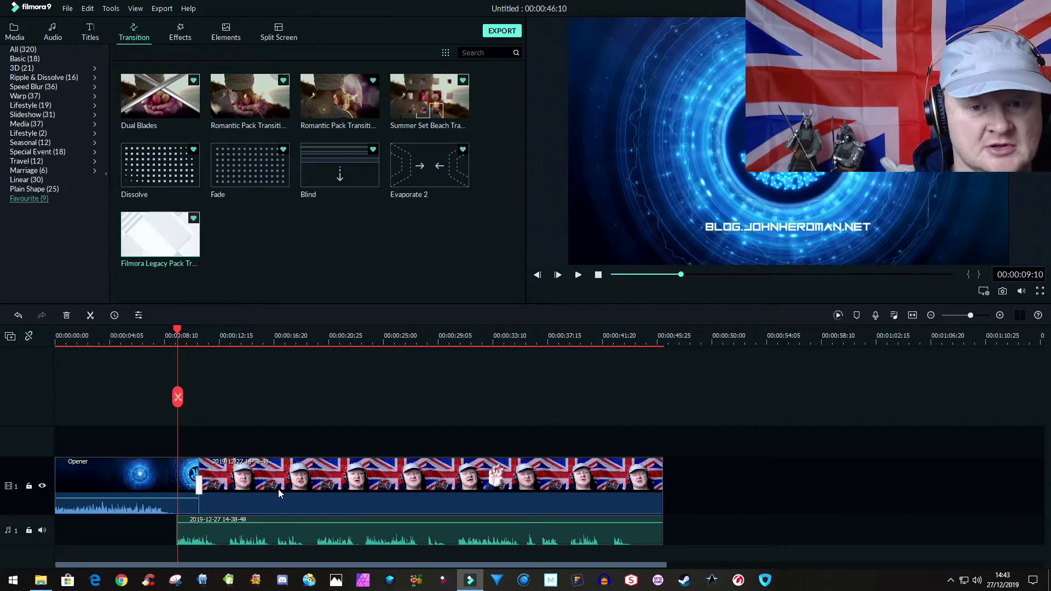
- Start a new 16:9 widescreen project, discarding changes to the old one
{"action": "left_click", "coordinate": [67, 7]}
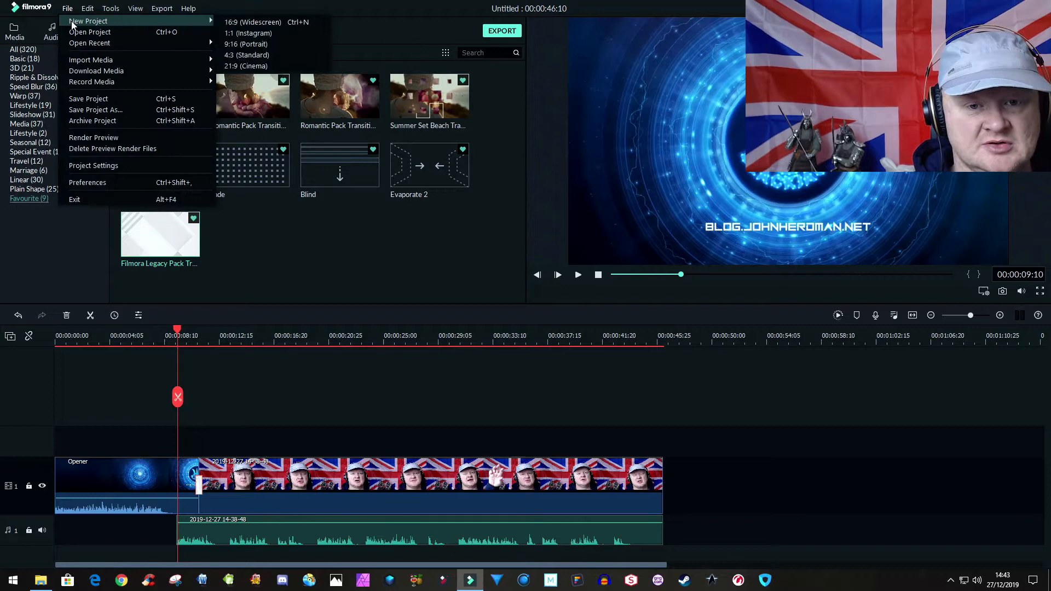
{"action": "left_click", "coordinate": [88, 21]}
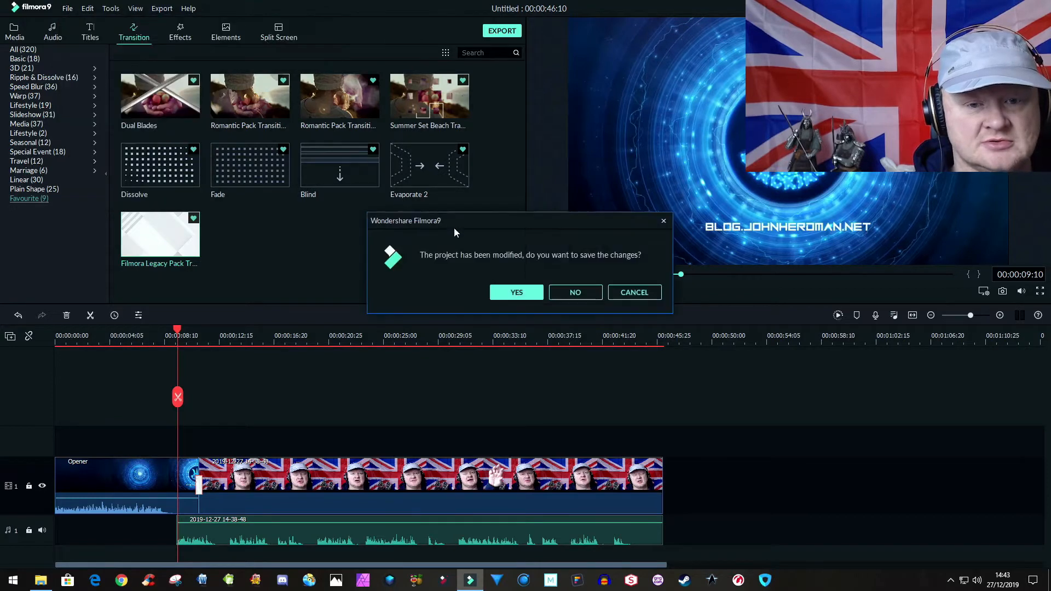
{"action": "left_click", "coordinate": [575, 292]}
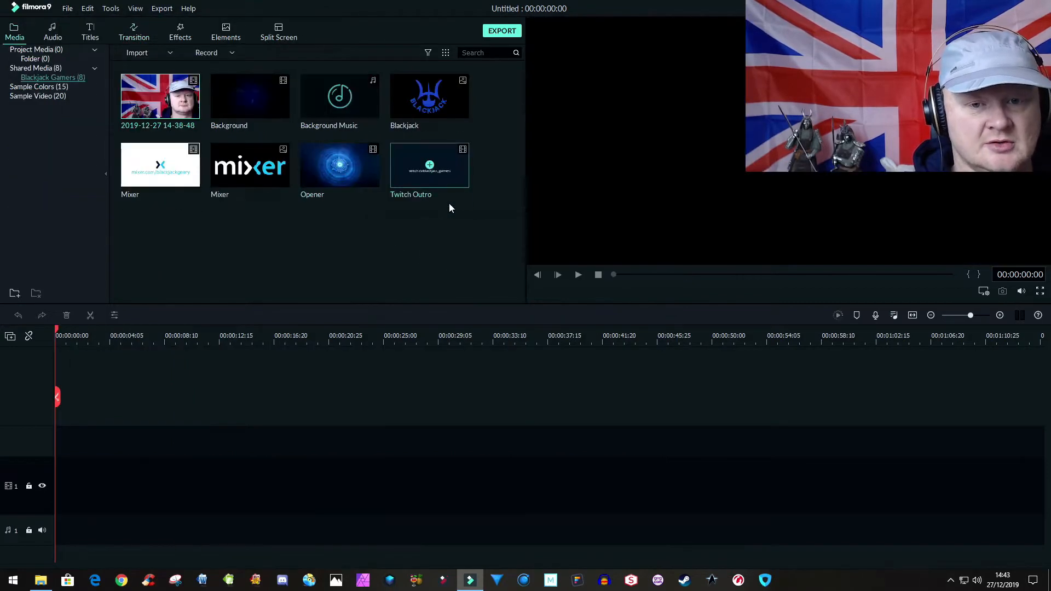
{"action": "mouse_move", "coordinate": [160, 97]}
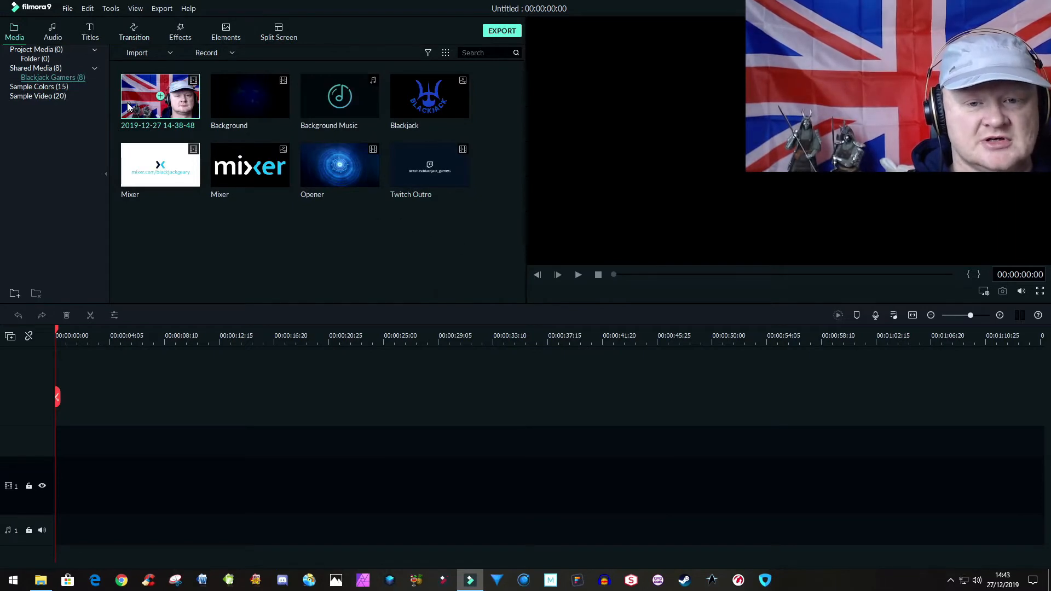
{"action": "mouse_move", "coordinate": [297, 235]}
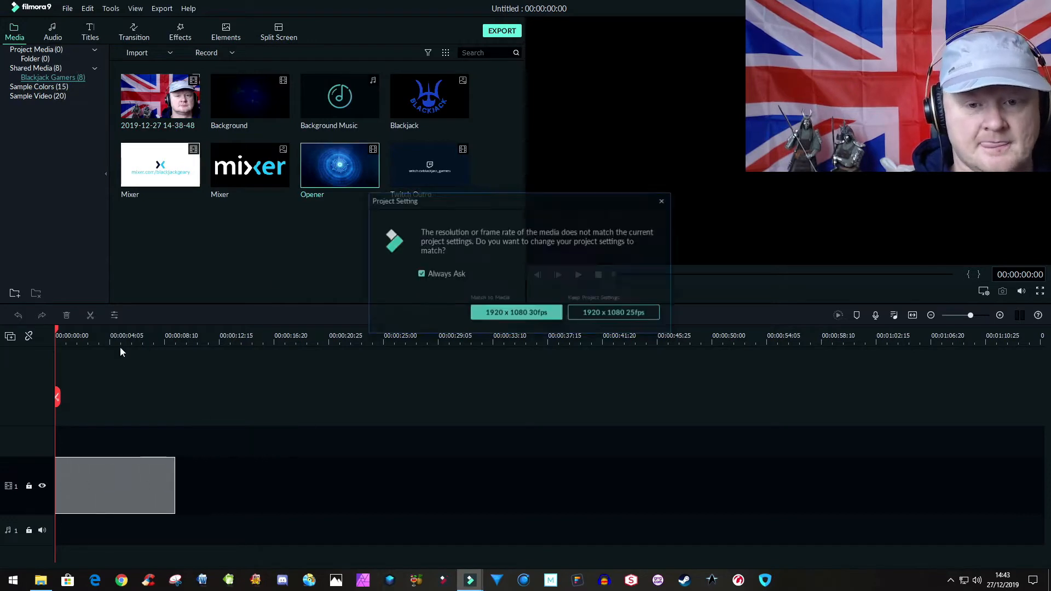
- Accept the resolution prompt for the webcam clip after Opener and play the timeline
{"action": "left_click", "coordinate": [611, 312]}
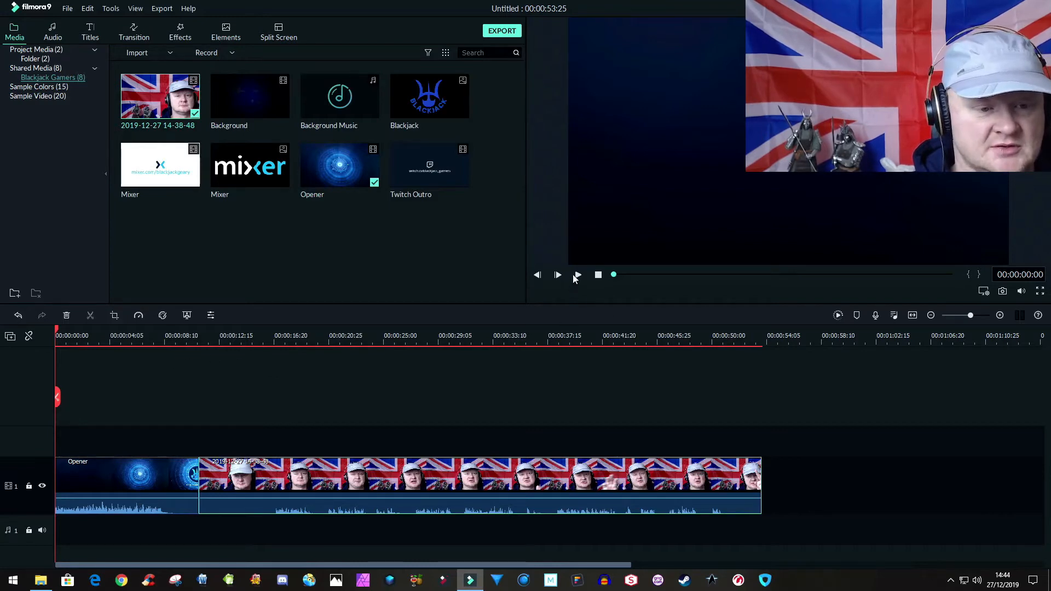
{"action": "left_click", "coordinate": [557, 275]}
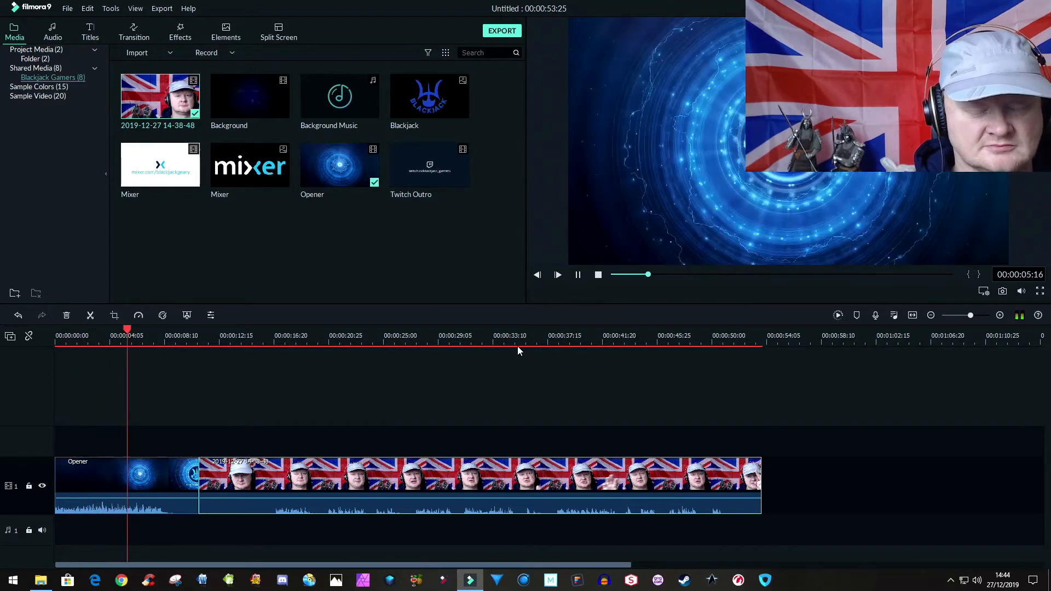
{"action": "left_click", "coordinate": [557, 273]}
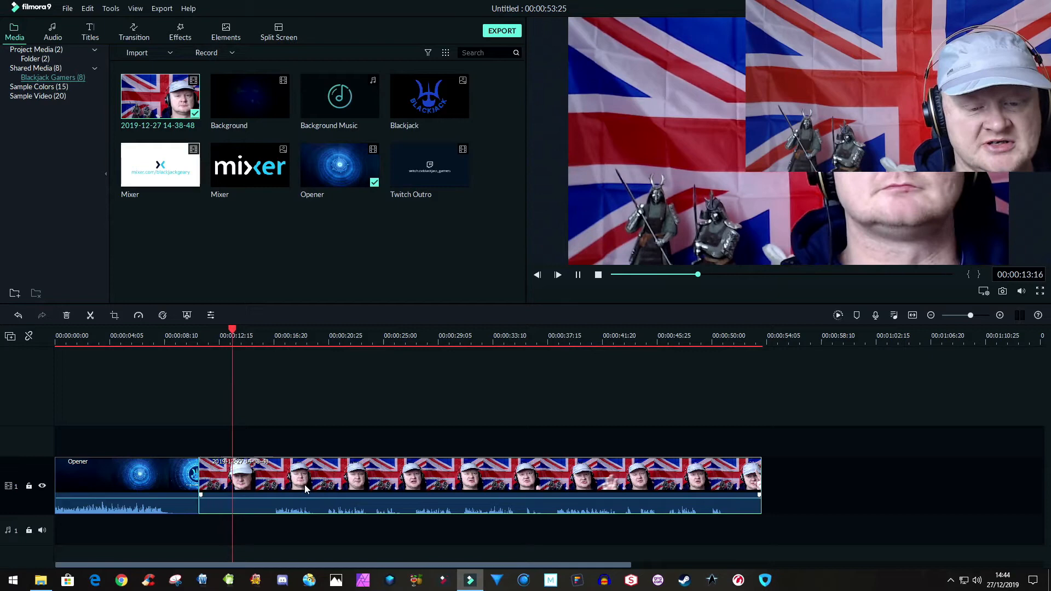
- Detach the webcam clip's audio and trim its video start later for a J-cut
{"action": "left_click", "coordinate": [258, 335]}
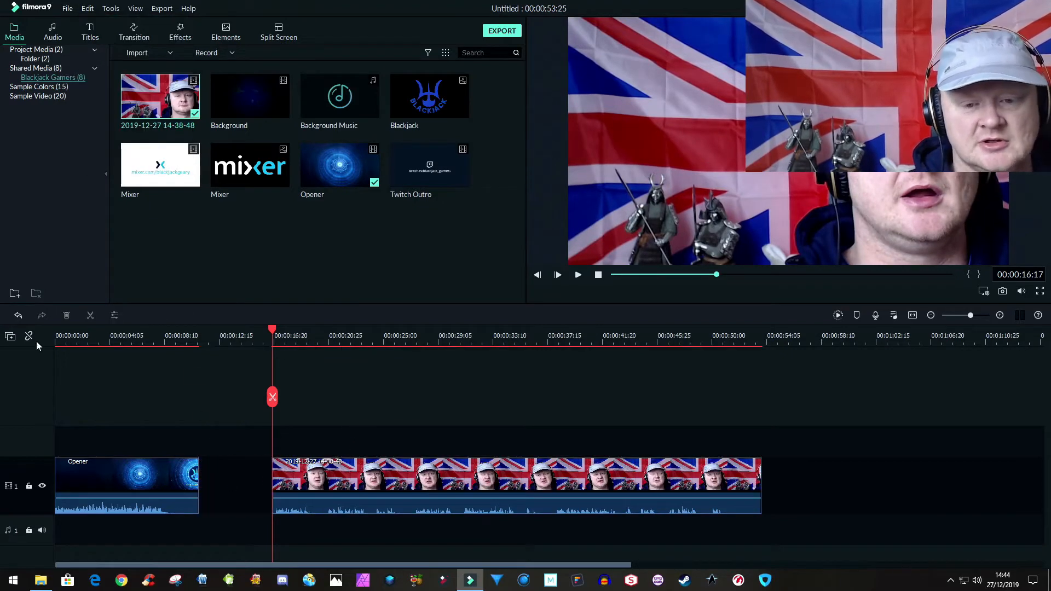
{"action": "mouse_move", "coordinate": [29, 336]}
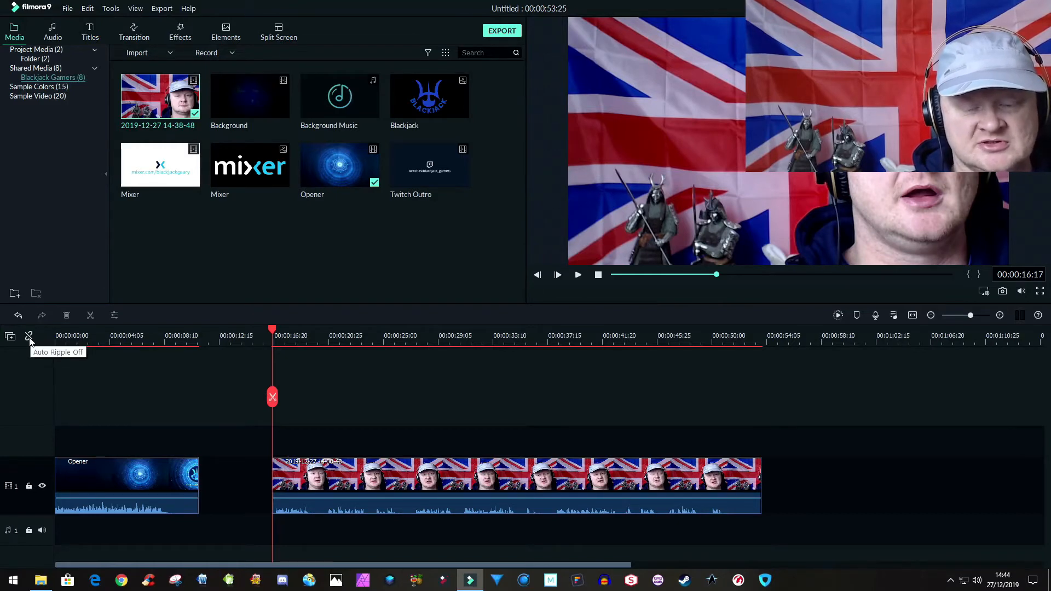
{"action": "mouse_move", "coordinate": [34, 329]}
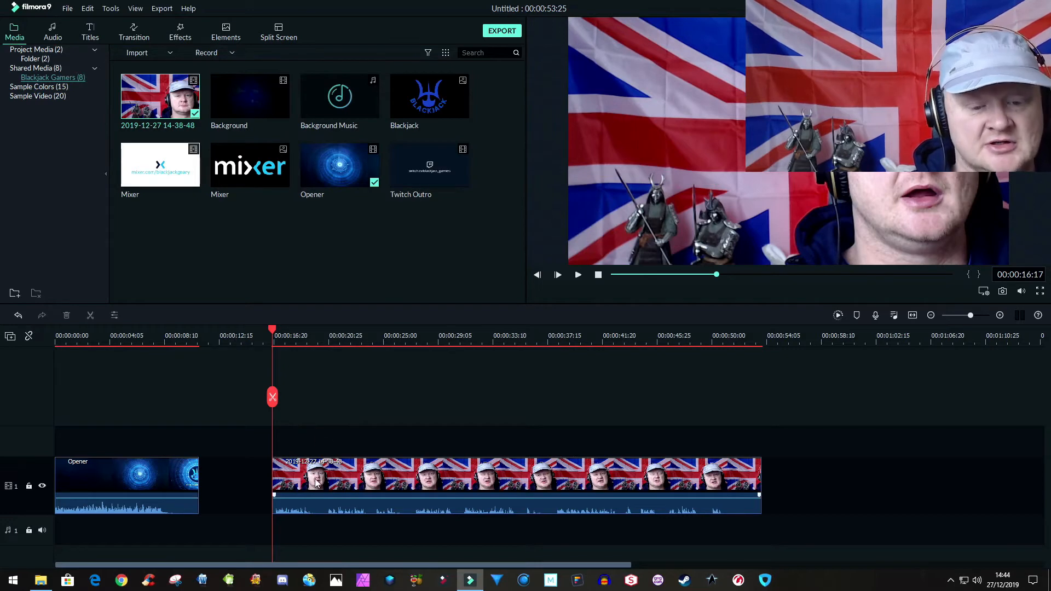
{"action": "left_click", "coordinate": [316, 477]}
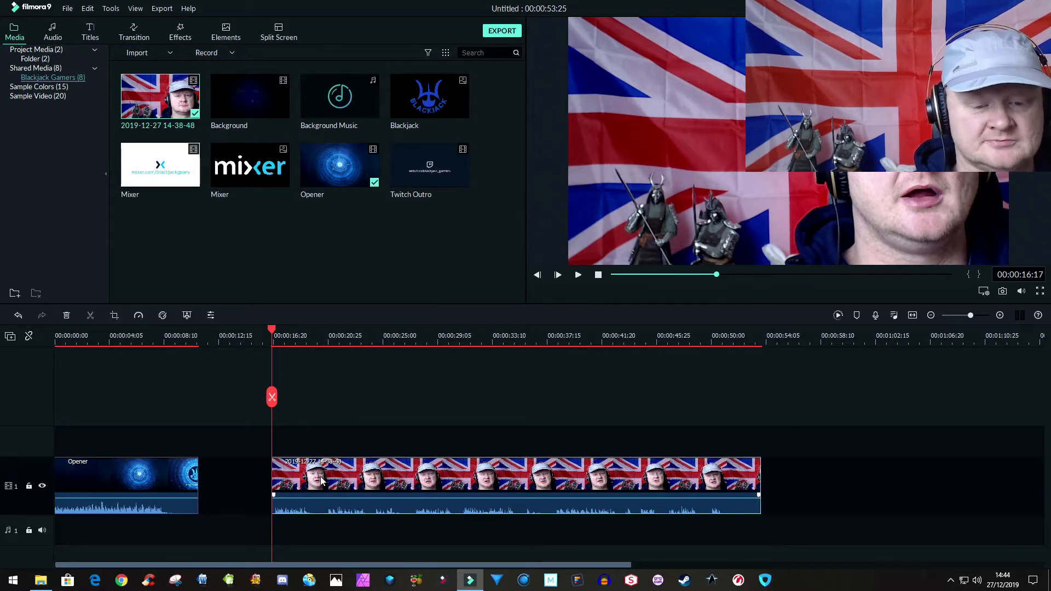
{"action": "right_click", "coordinate": [322, 480]}
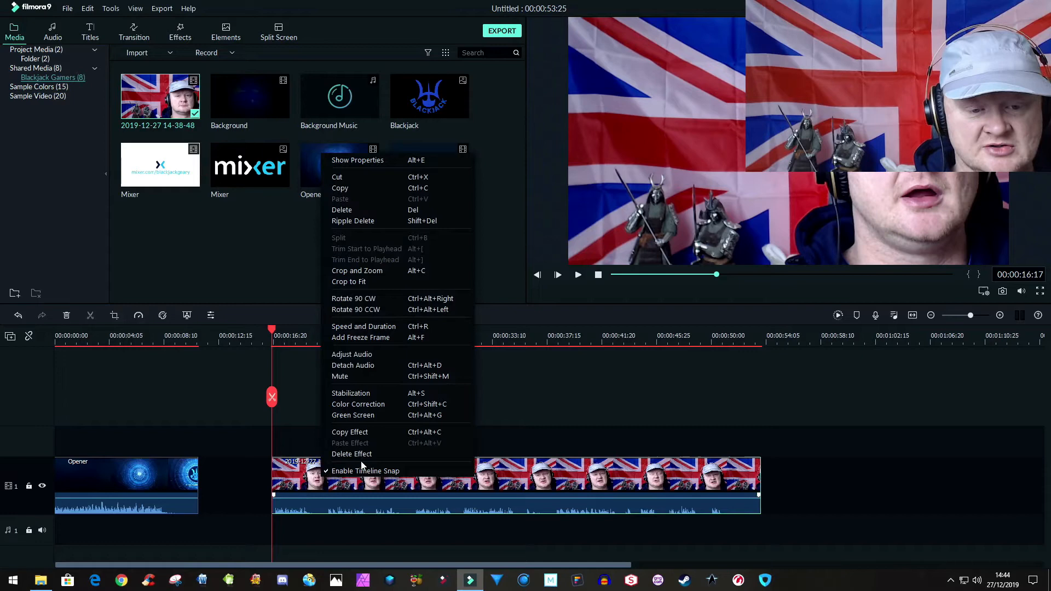
{"action": "mouse_move", "coordinate": [354, 415]}
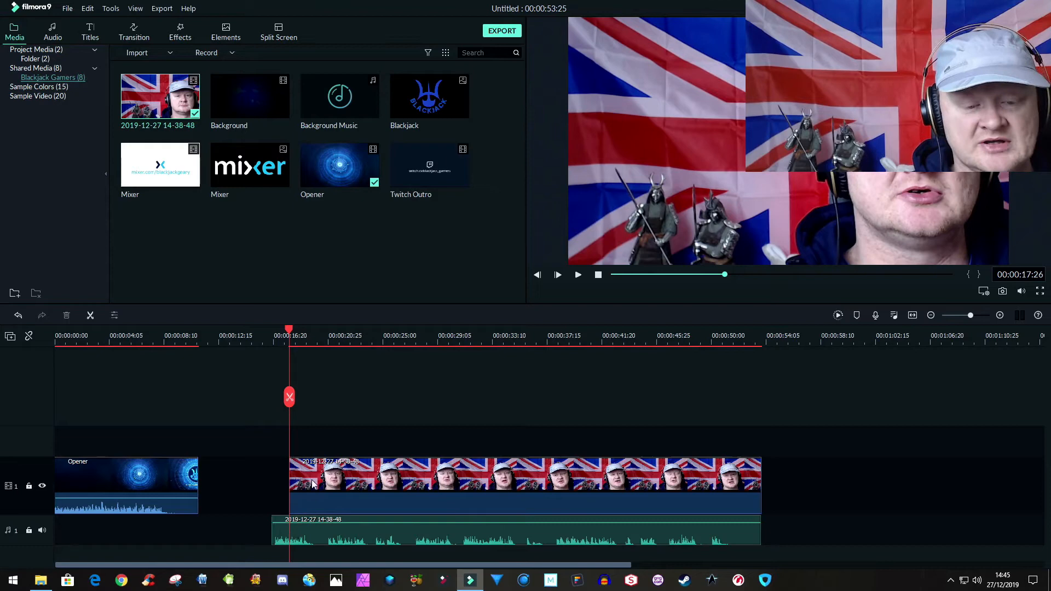
{"action": "left_click", "coordinate": [469, 478]}
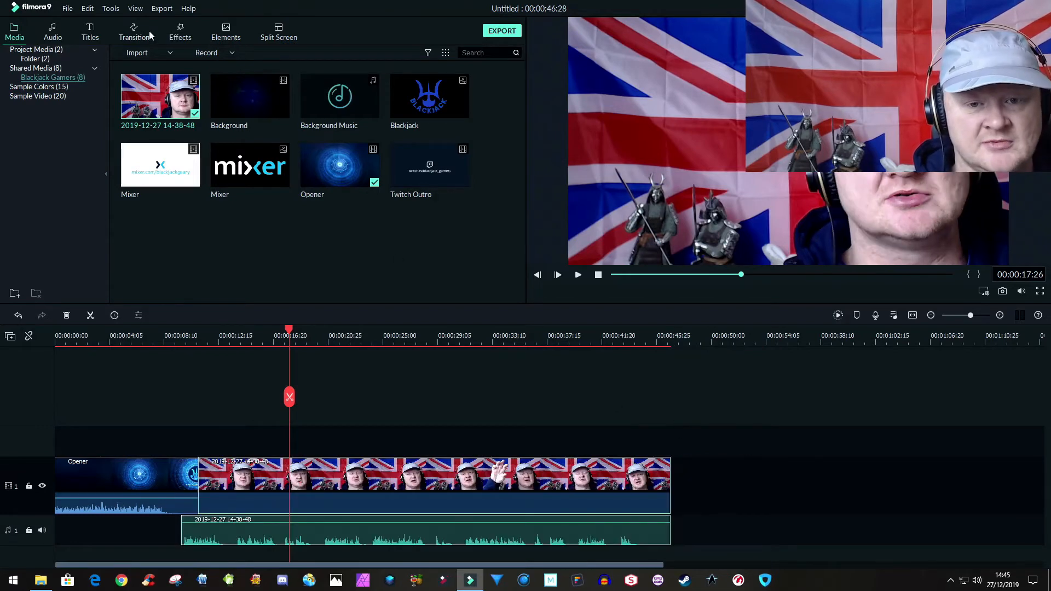
- Show the transitions library and replay the project from the start through the J-cut
{"action": "left_click", "coordinate": [134, 32]}
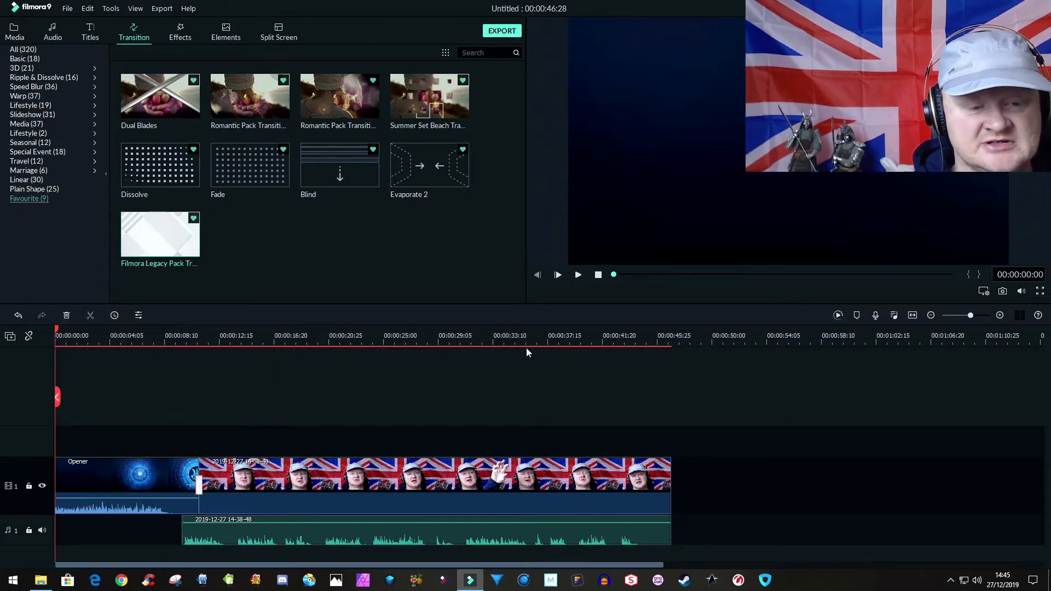
{"action": "left_click", "coordinate": [557, 273]}
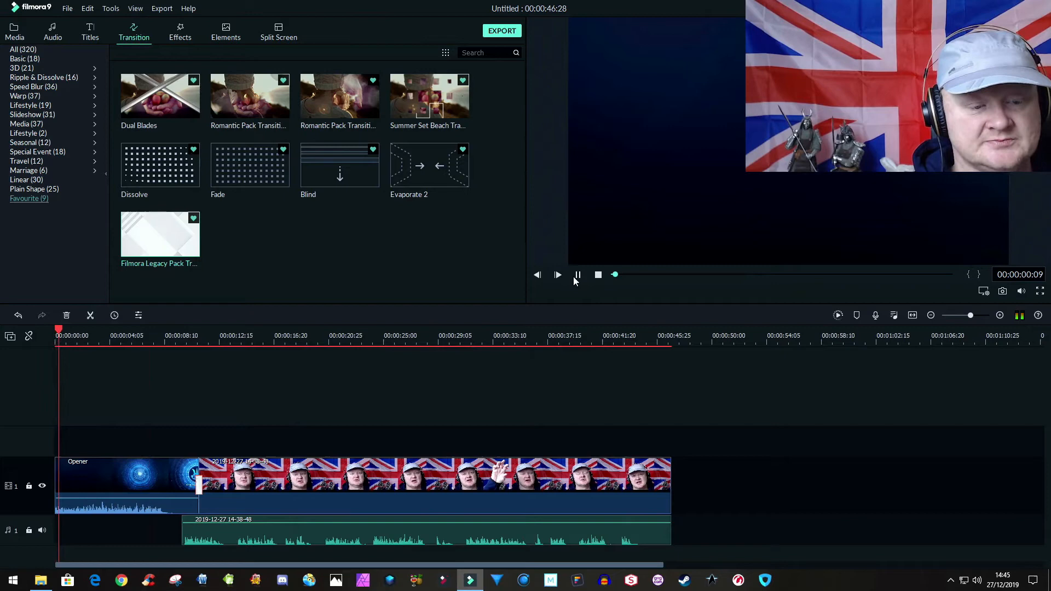
{"action": "left_click", "coordinate": [577, 275]}
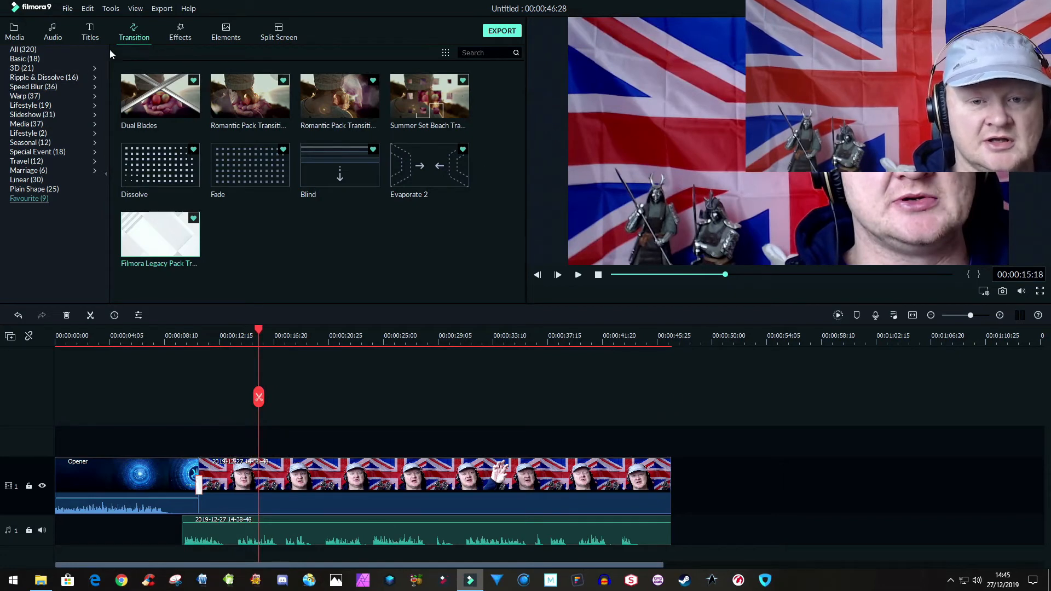
- Trim the webcam video end and audio end so the audio runs under the Twitch Outro (L-cut)
{"action": "left_click", "coordinate": [15, 31]}
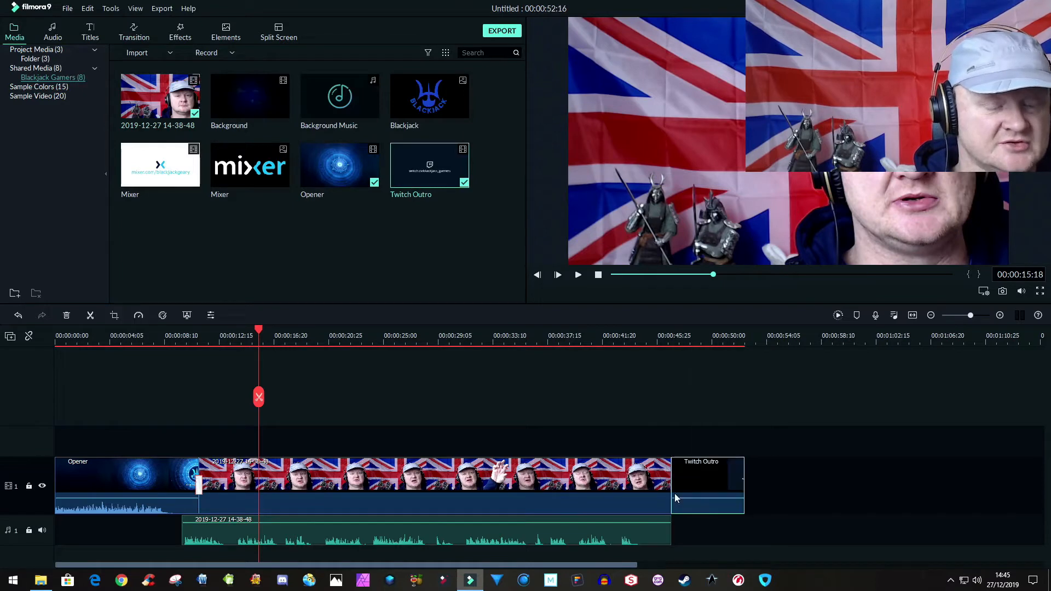
{"action": "left_click", "coordinate": [637, 336]}
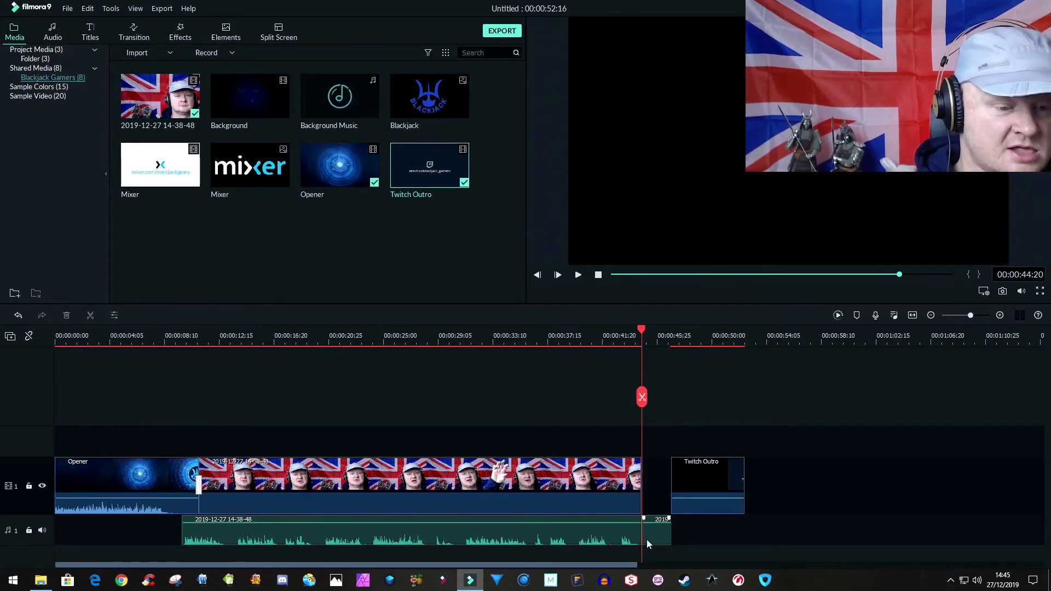
{"action": "left_click", "coordinate": [701, 482]}
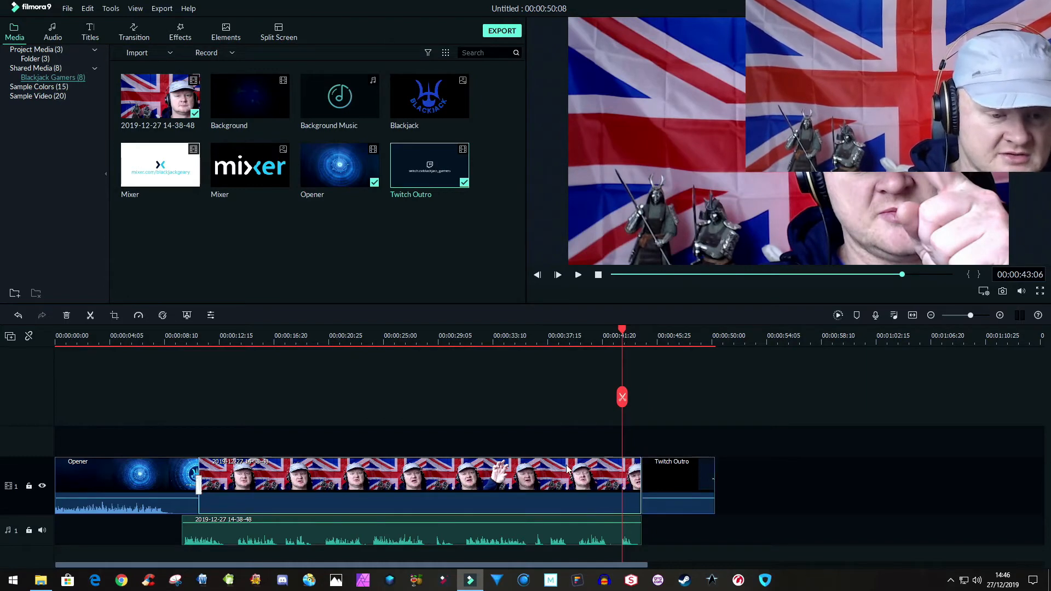
{"action": "mouse_move", "coordinate": [512, 524]}
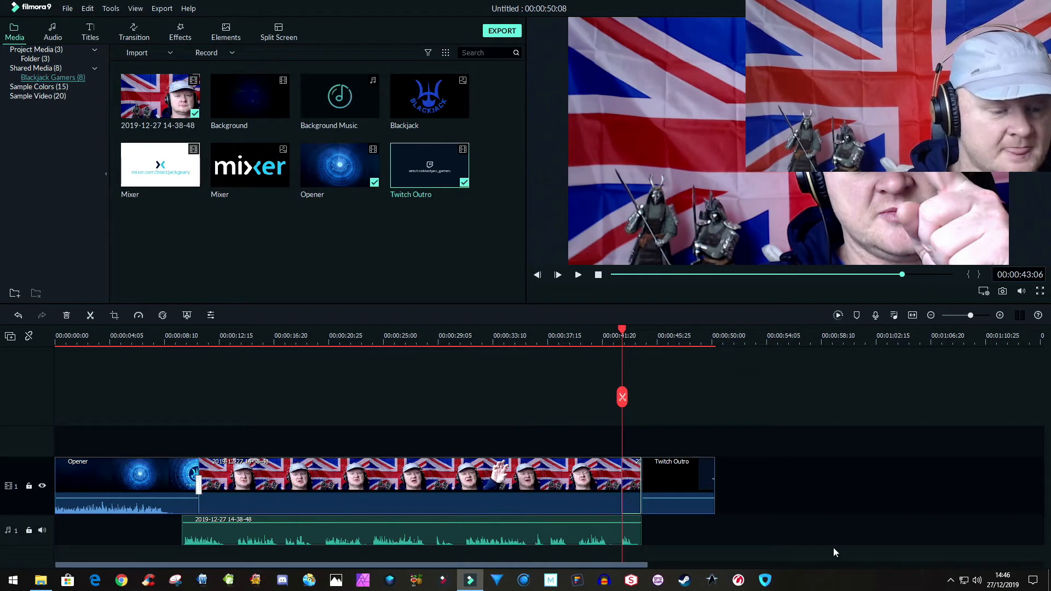
{"action": "left_click", "coordinate": [671, 475]}
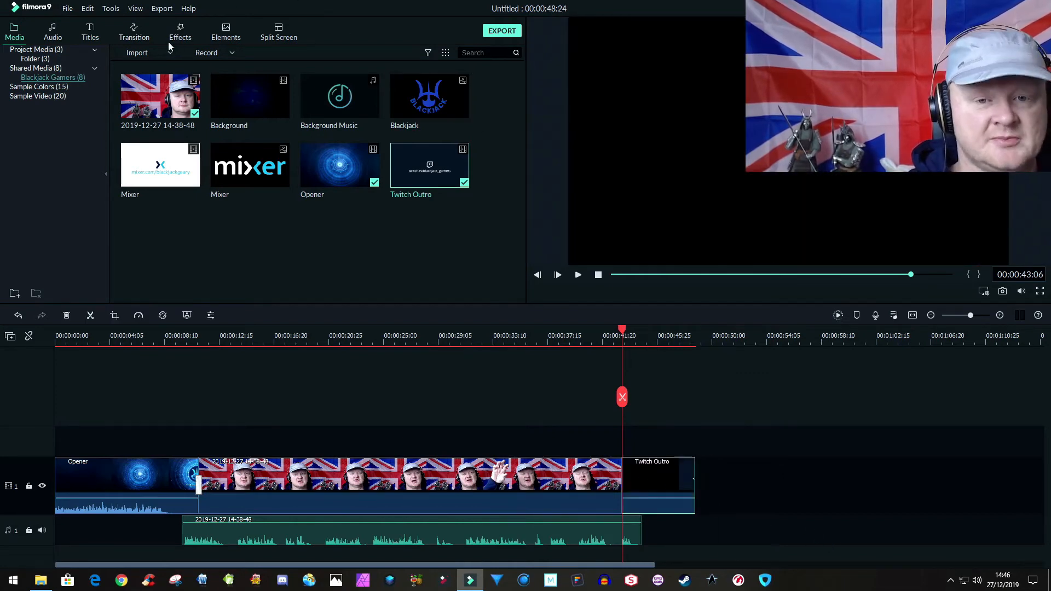
- Apply a Dissolve between the webcam clip and Twitch Outro and preview the ending
{"action": "left_click", "coordinate": [133, 32]}
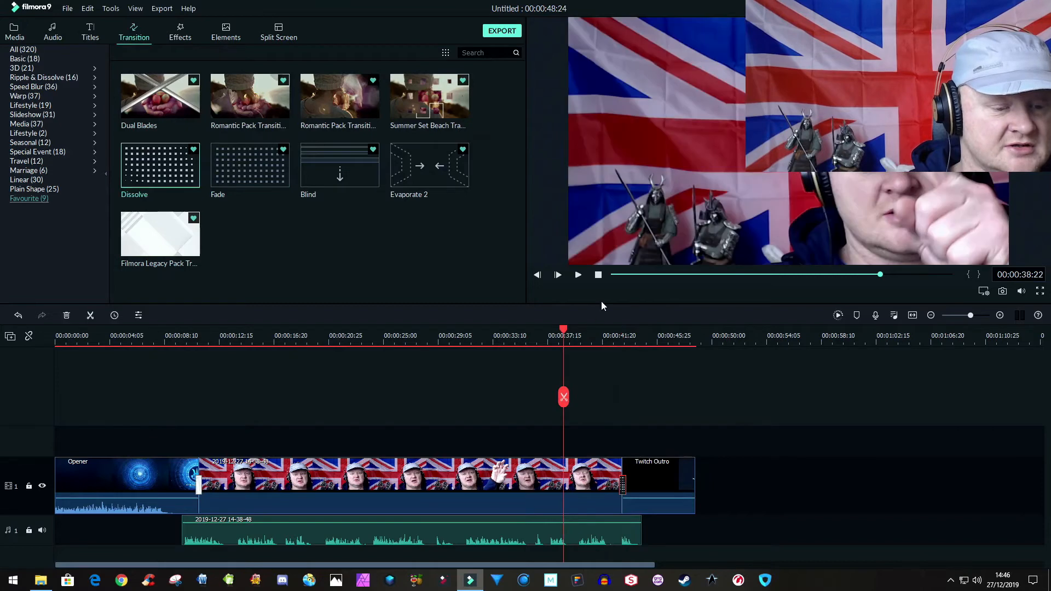
{"action": "left_click", "coordinate": [577, 275]}
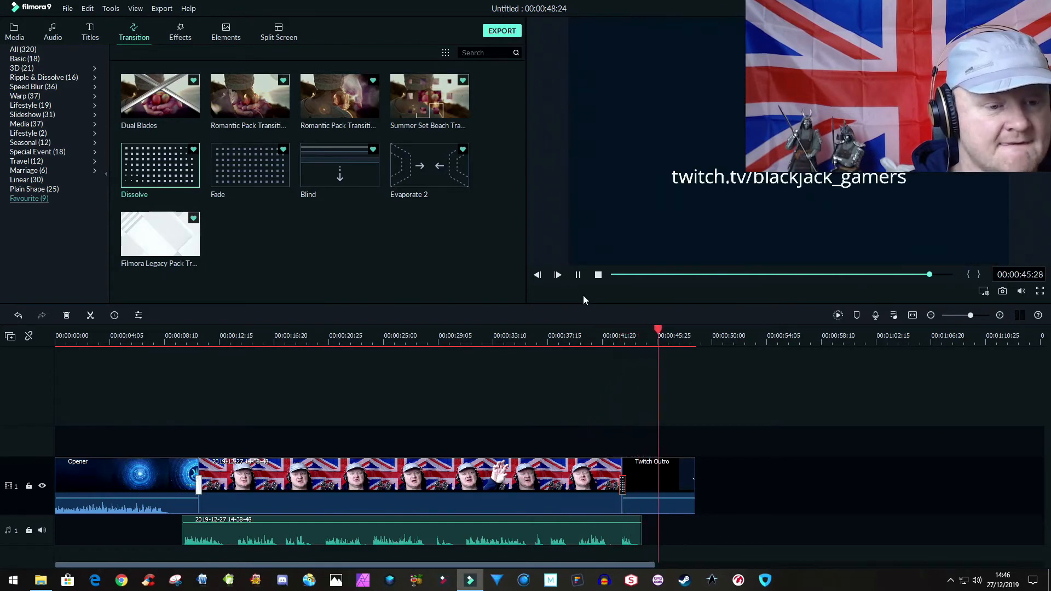
{"action": "left_click", "coordinate": [578, 274]}
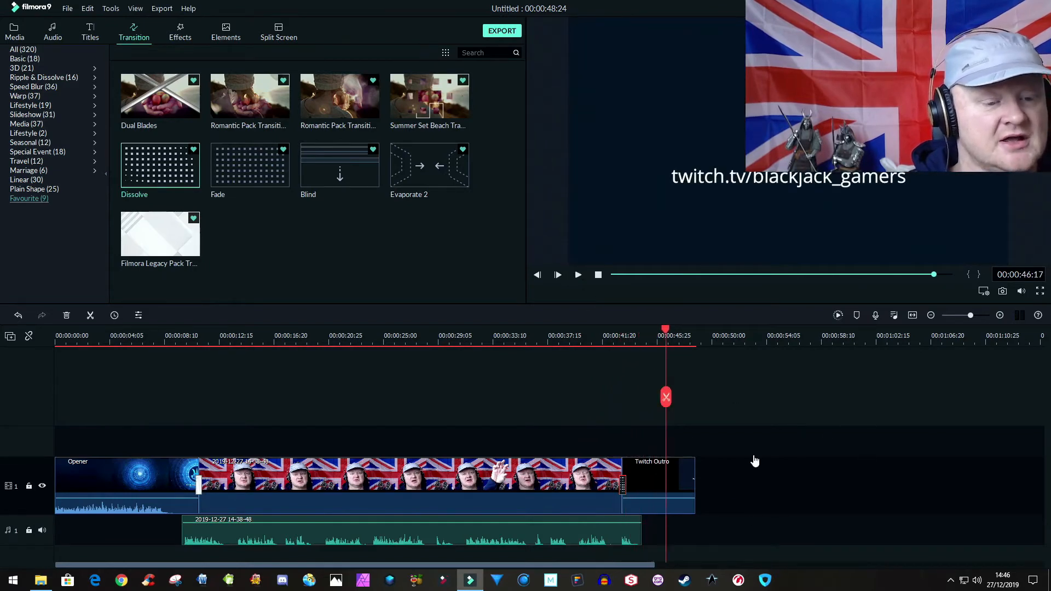
{"action": "mouse_move", "coordinate": [619, 450]}
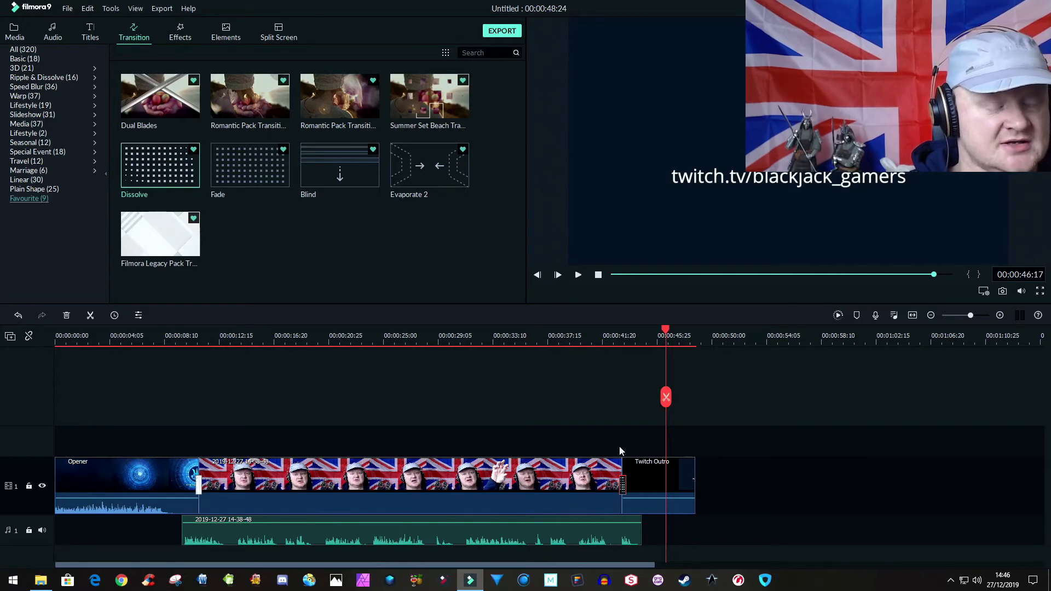
{"action": "mouse_move", "coordinate": [629, 548]}
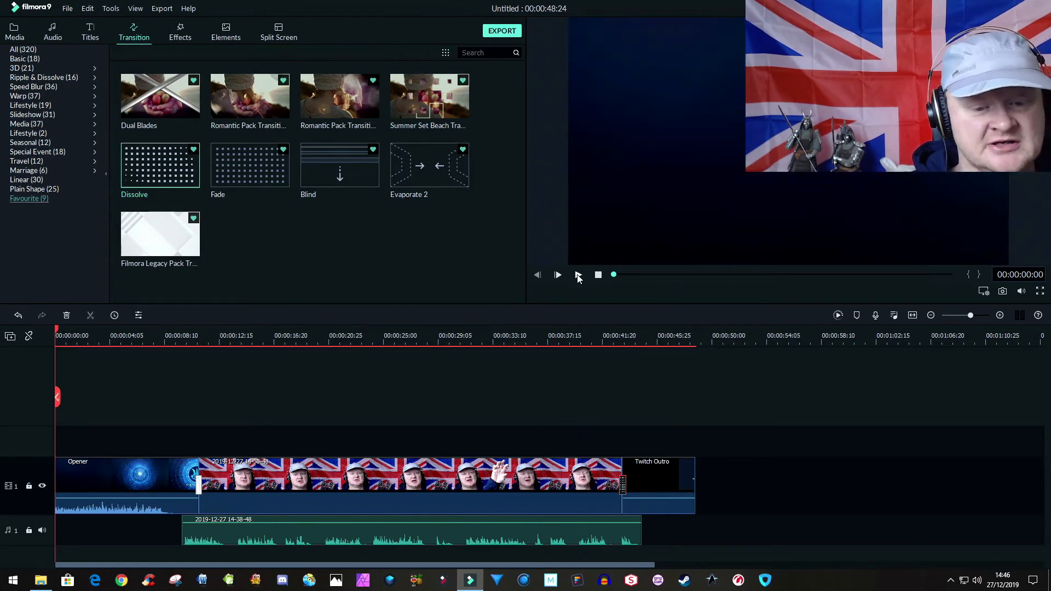
{"action": "mouse_move", "coordinate": [578, 274]}
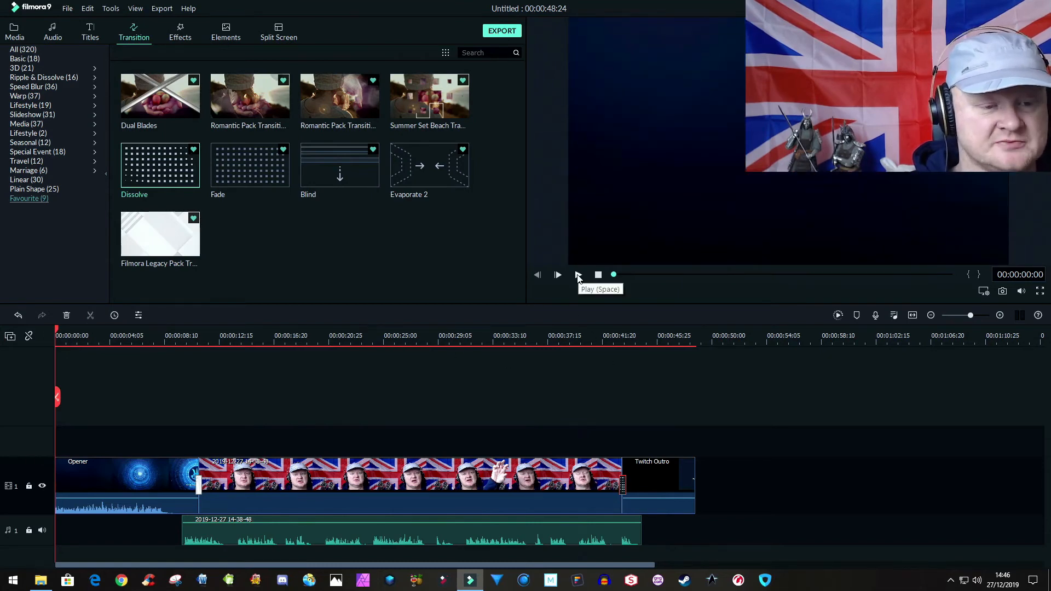
{"action": "left_click", "coordinate": [578, 274]}
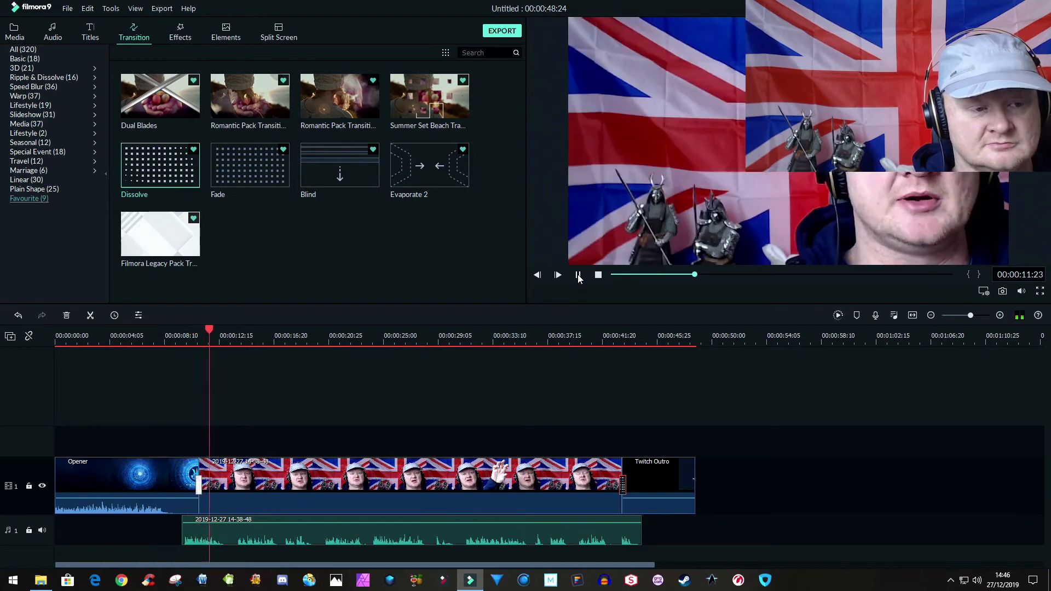
{"action": "left_click", "coordinate": [578, 275]}
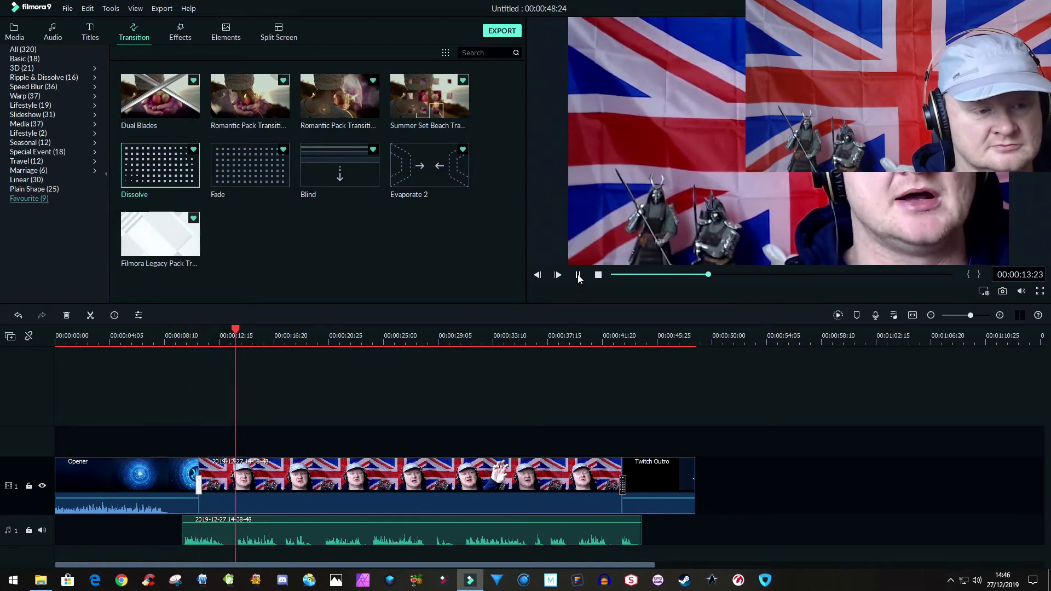
{"action": "left_click", "coordinate": [557, 275]}
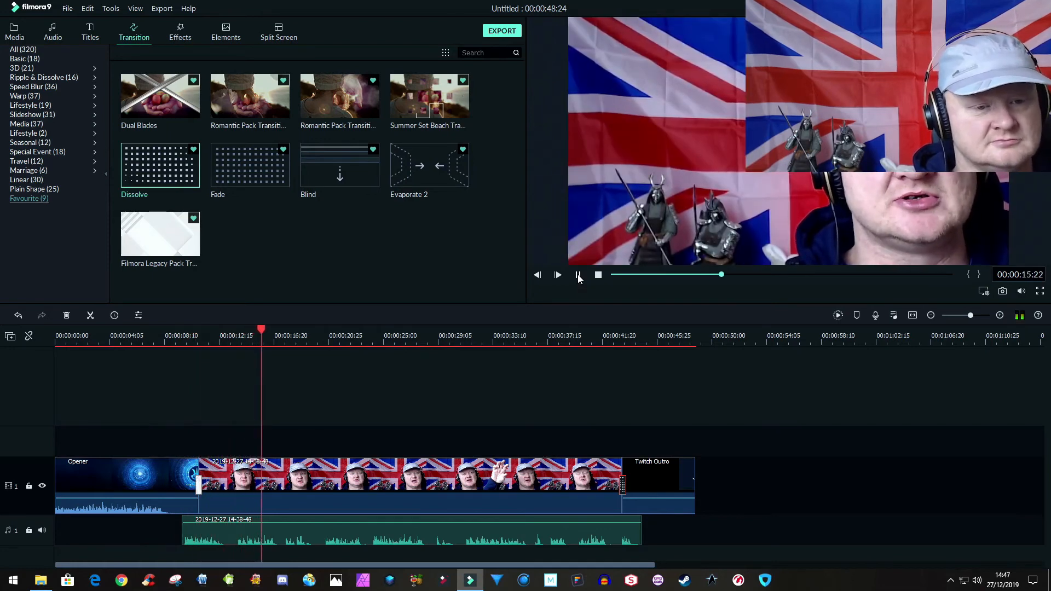
{"action": "left_click", "coordinate": [557, 274]}
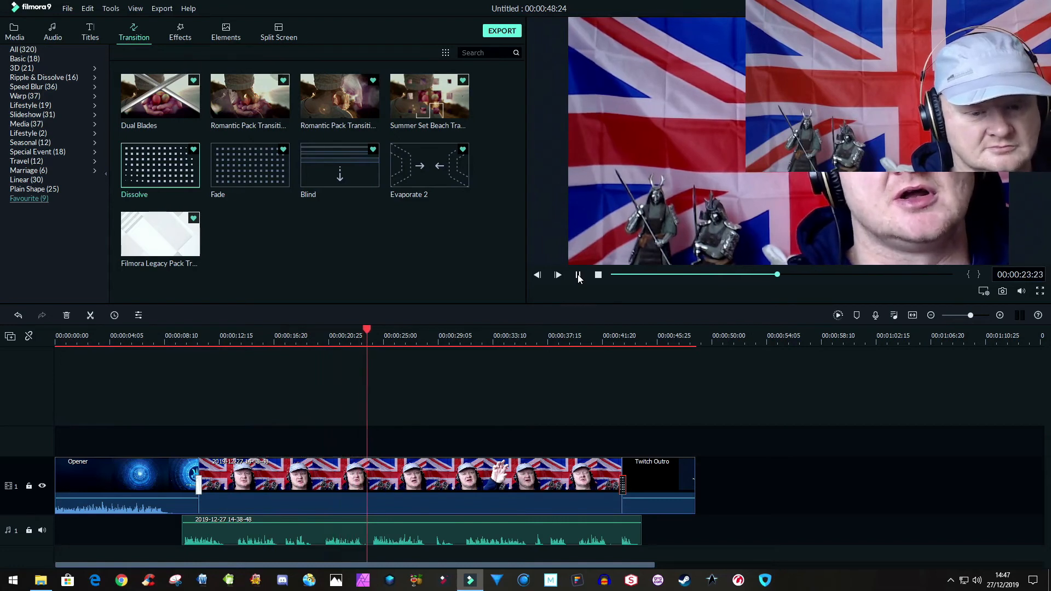
{"action": "left_click", "coordinate": [558, 275]}
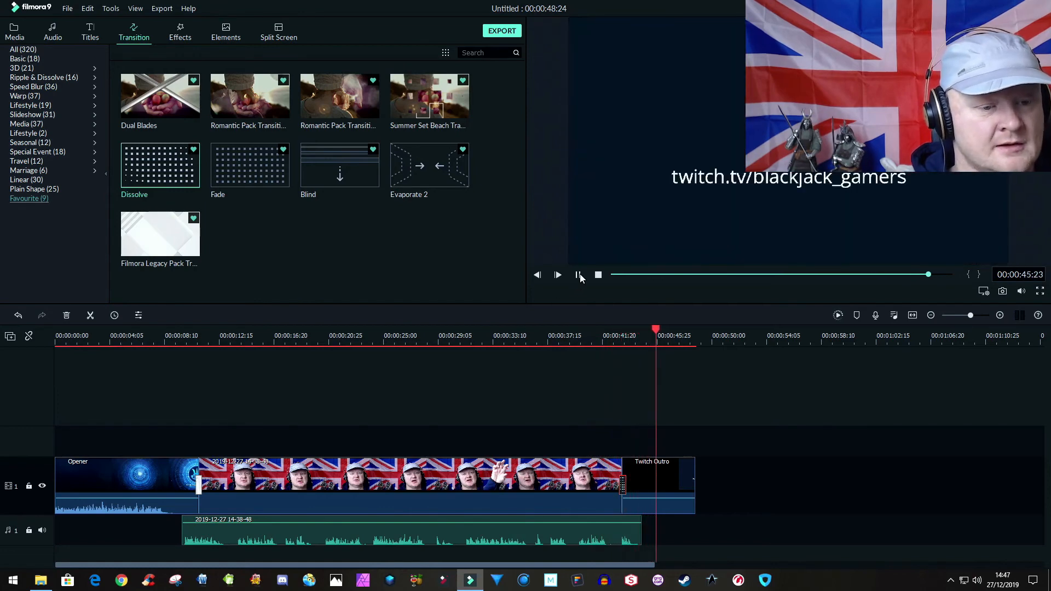
{"action": "left_click", "coordinate": [578, 275]}
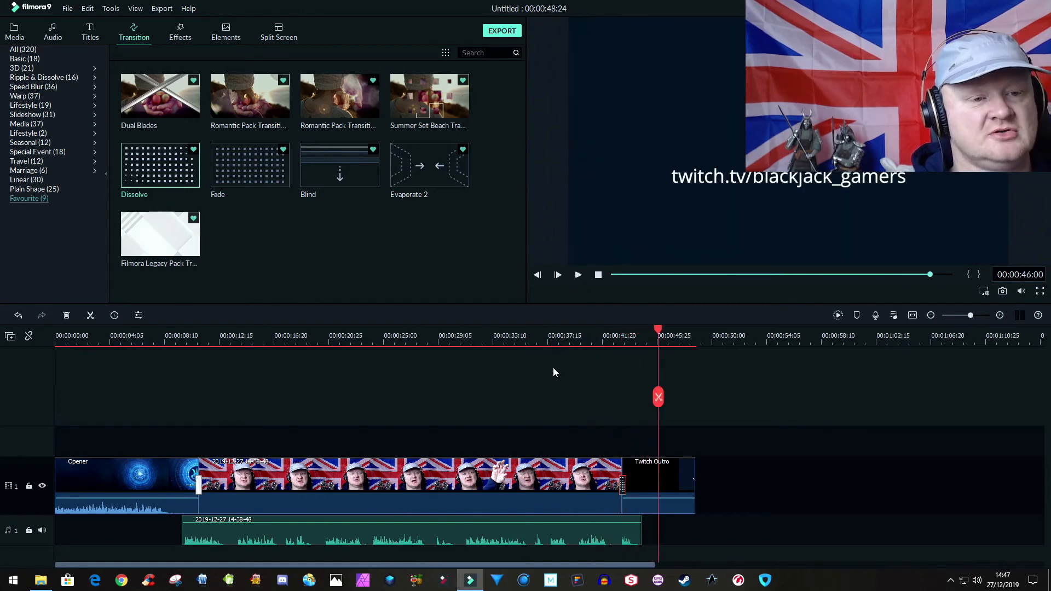